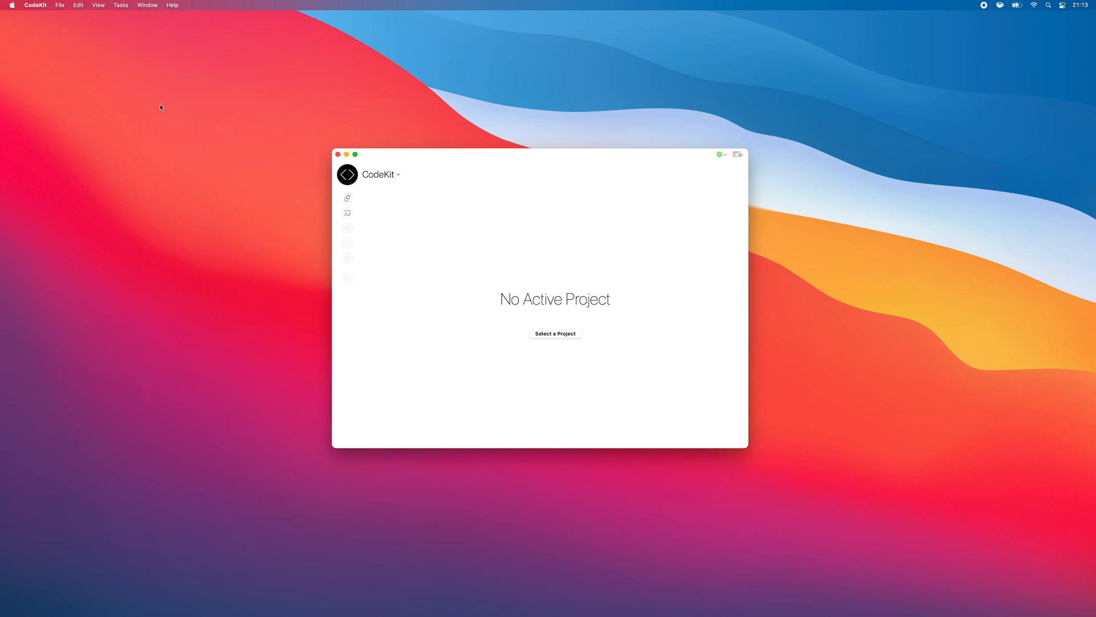
# Step: Create a New TailwindCSS Project in a new 'tailwind' folder on the Desktop and let it build
pyautogui.click(57, 5)
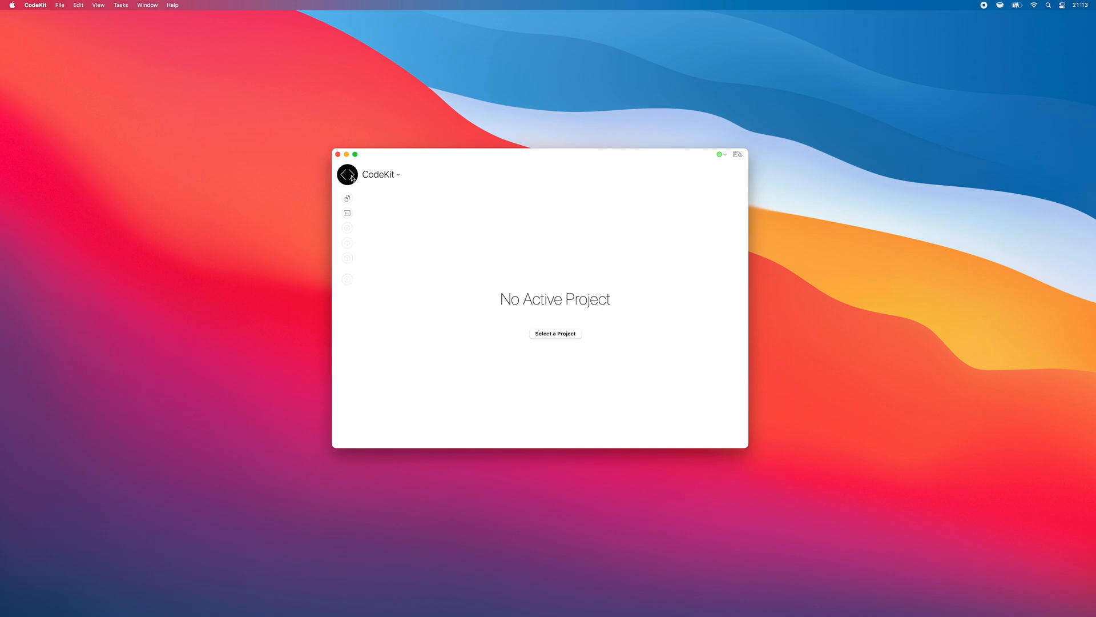
pyautogui.click(407, 199)
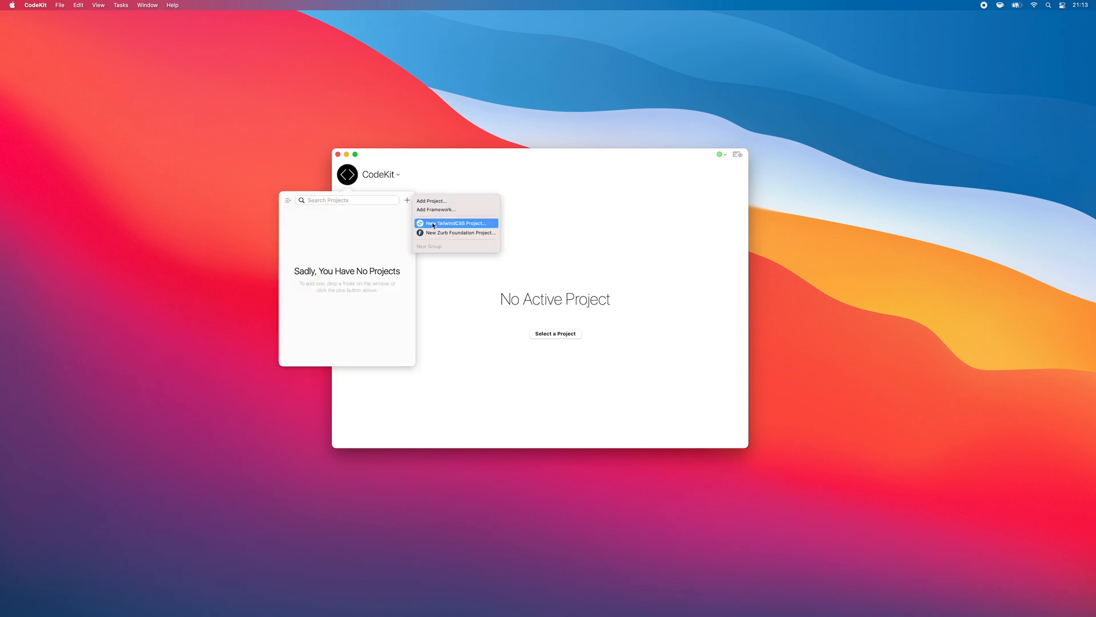
pyautogui.click(454, 223)
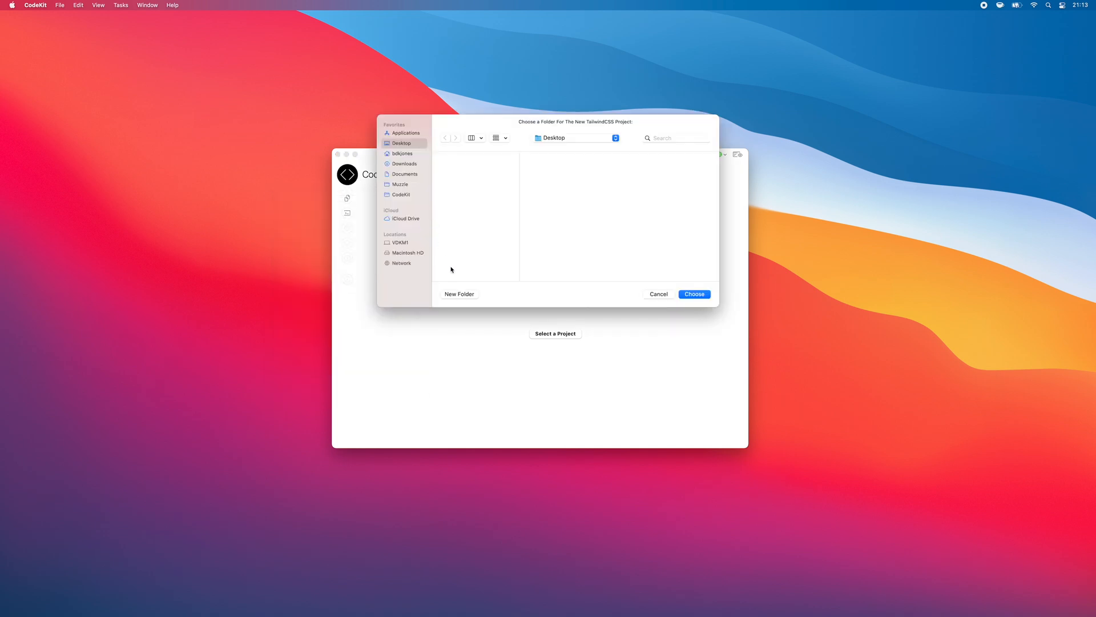
pyautogui.click(459, 295)
pyautogui.write('tailwind')
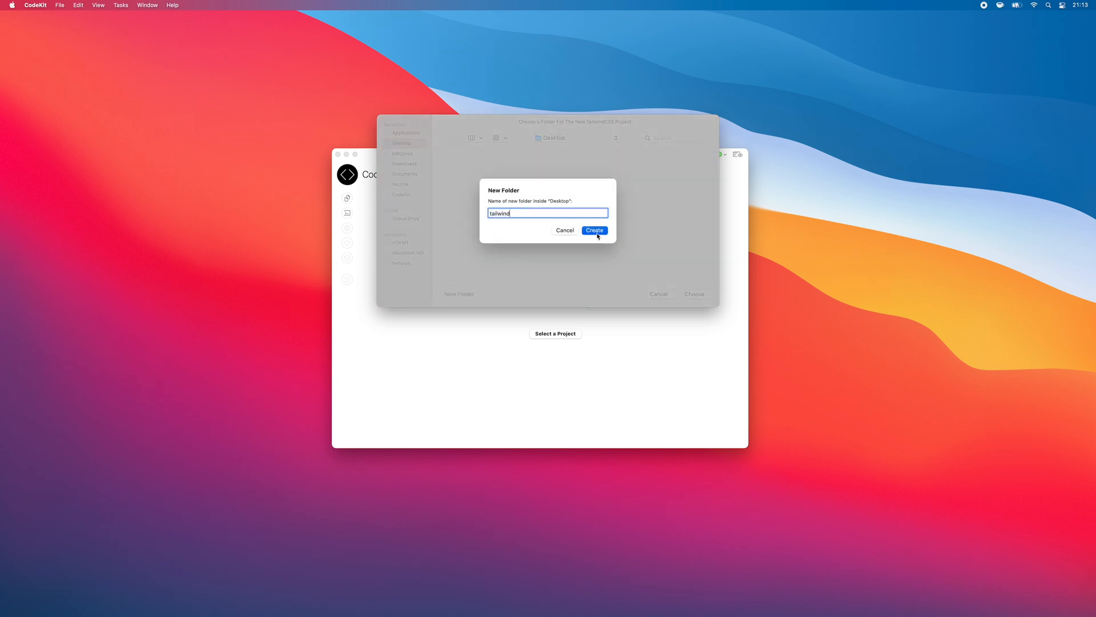
pyautogui.click(594, 230)
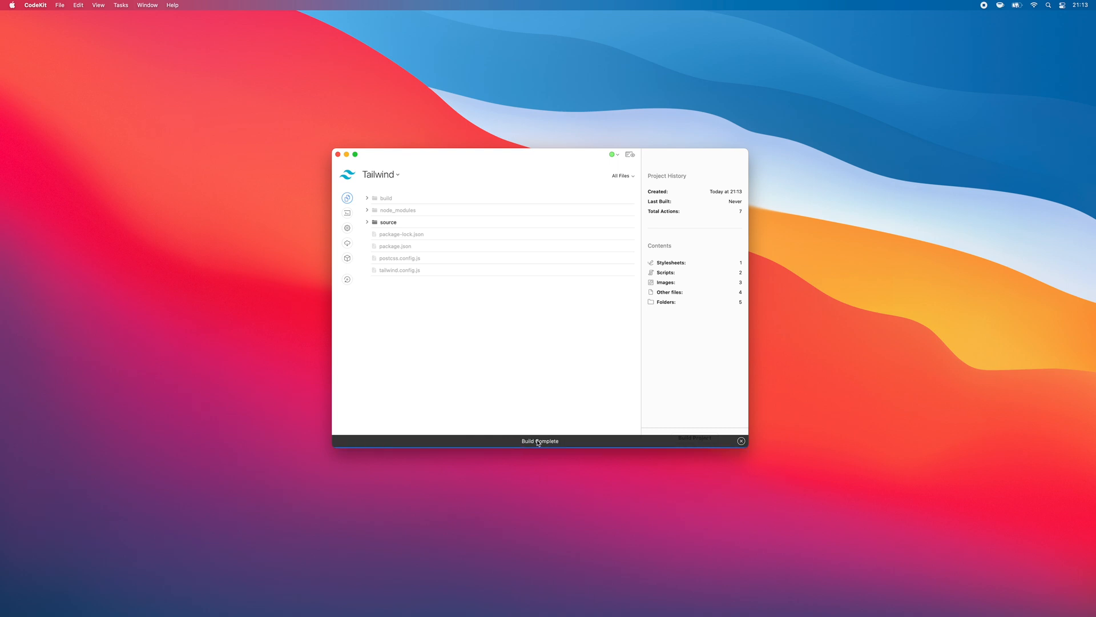
# Step: Dismiss the build message and show main.css processing options under source/css
pyautogui.click(741, 441)
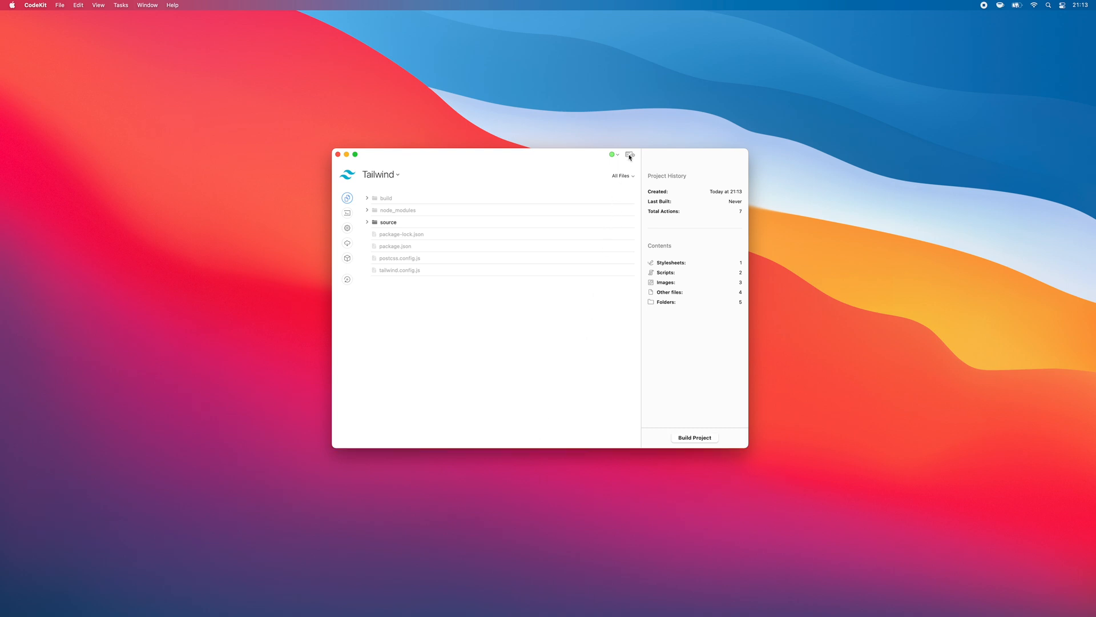
pyautogui.click(630, 155)
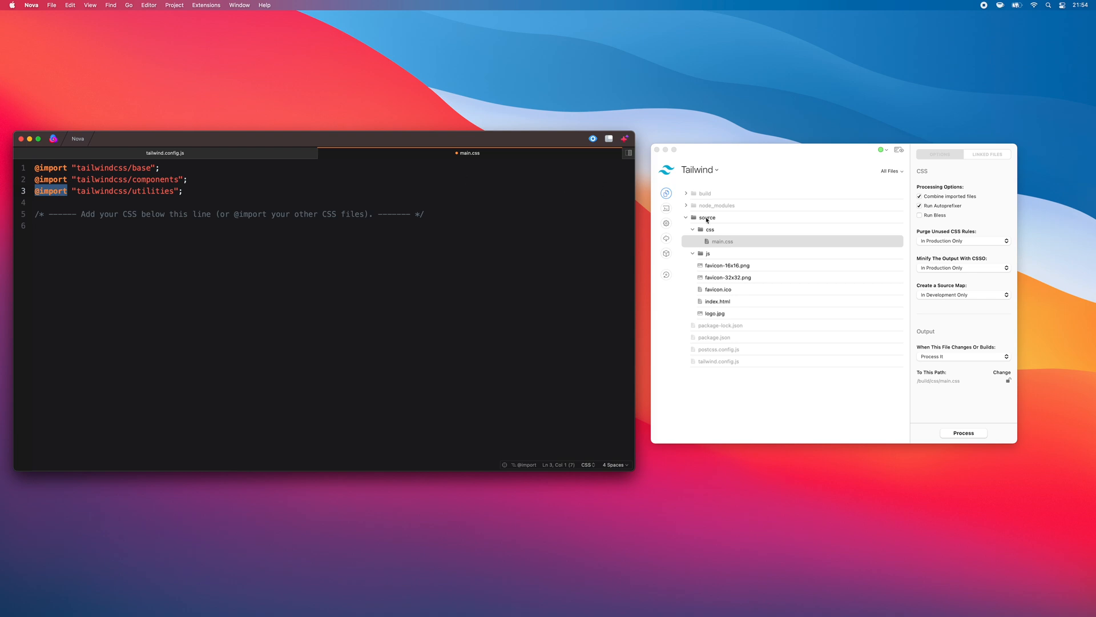
pyautogui.click(722, 241)
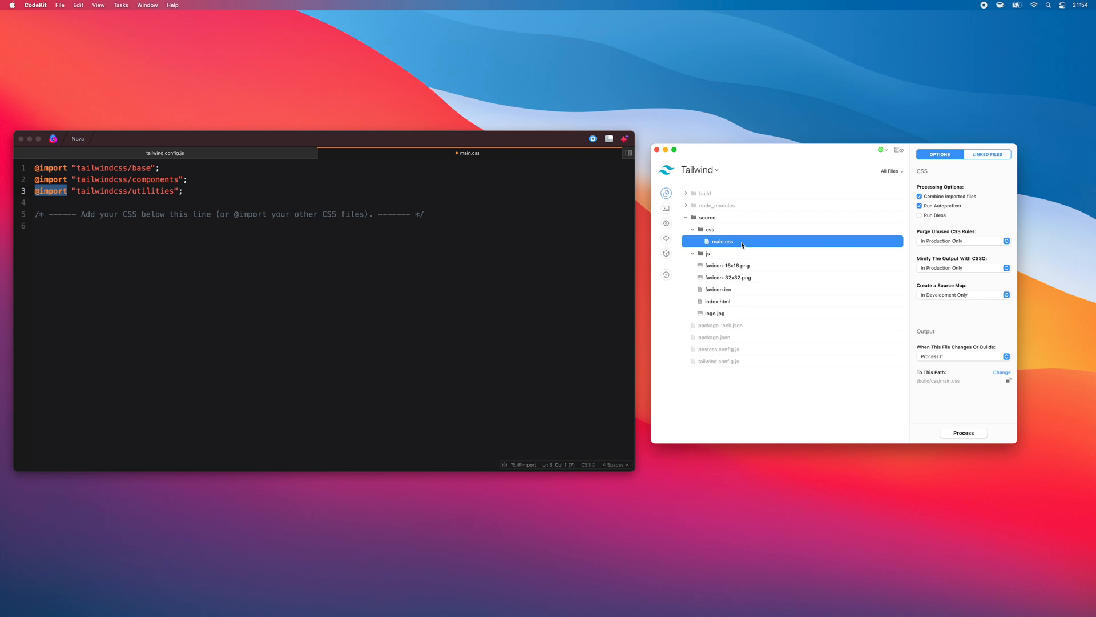
pyautogui.moveTo(850, 89)
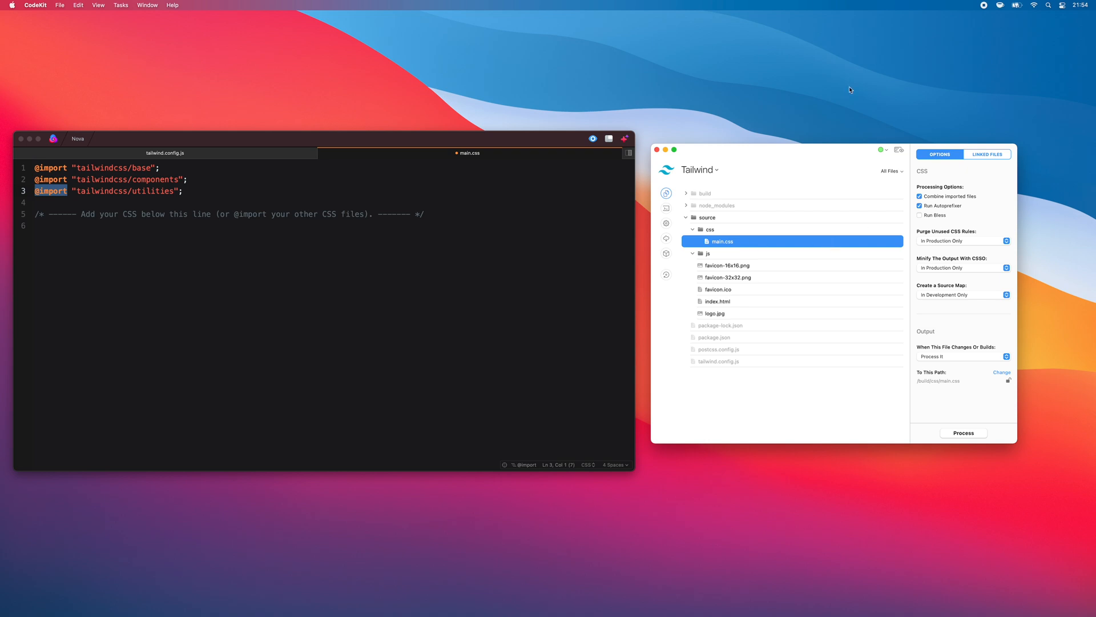
pyautogui.moveTo(807, 308)
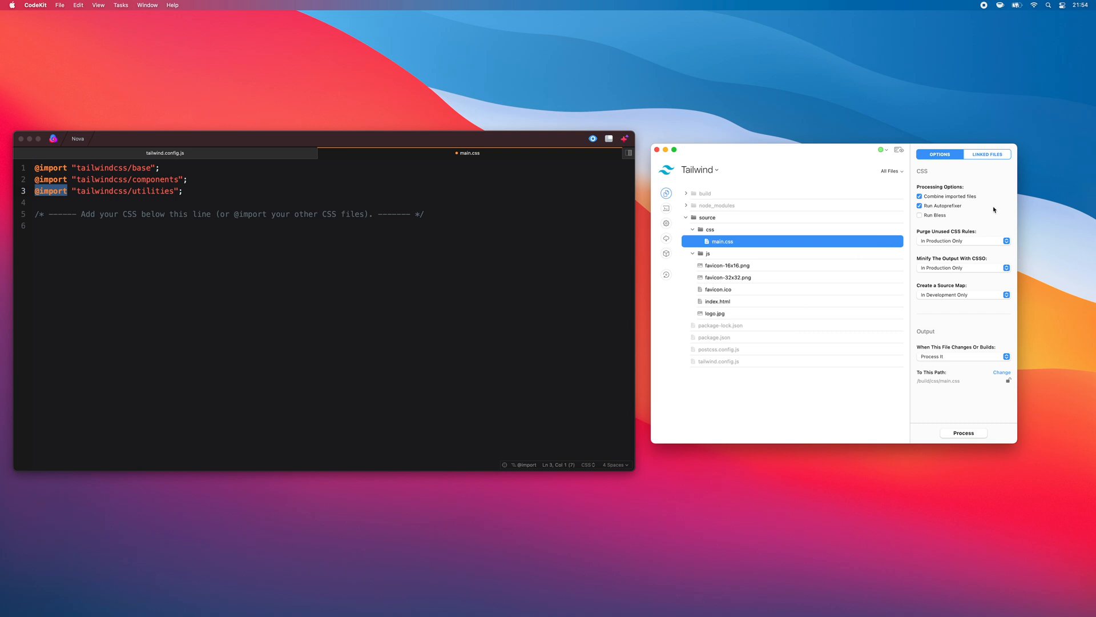
pyautogui.moveTo(985, 213)
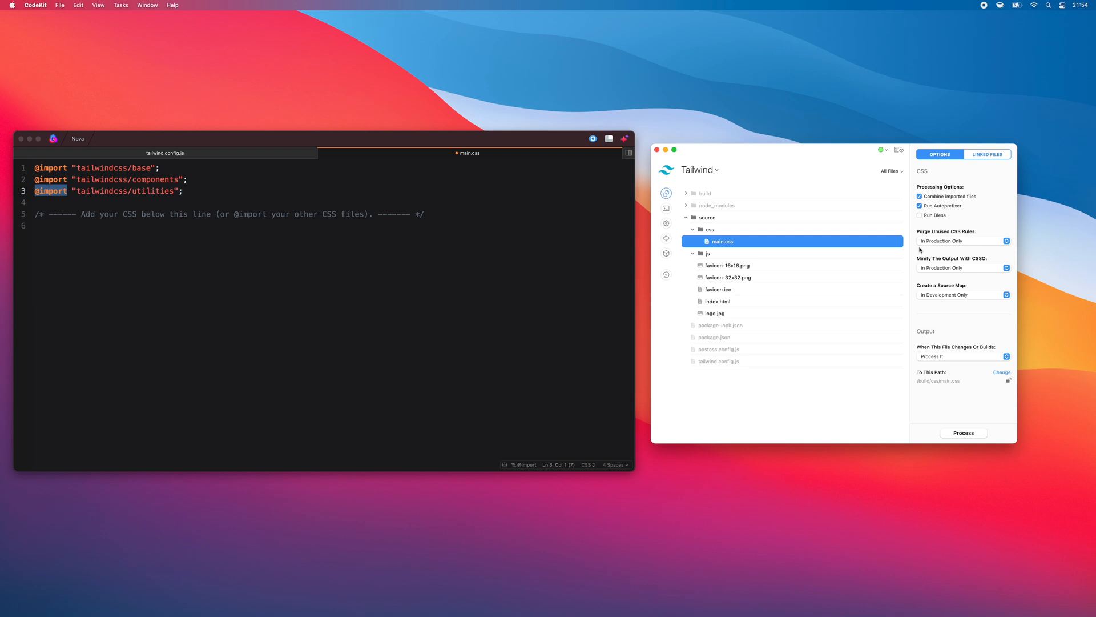
pyautogui.moveTo(977, 250)
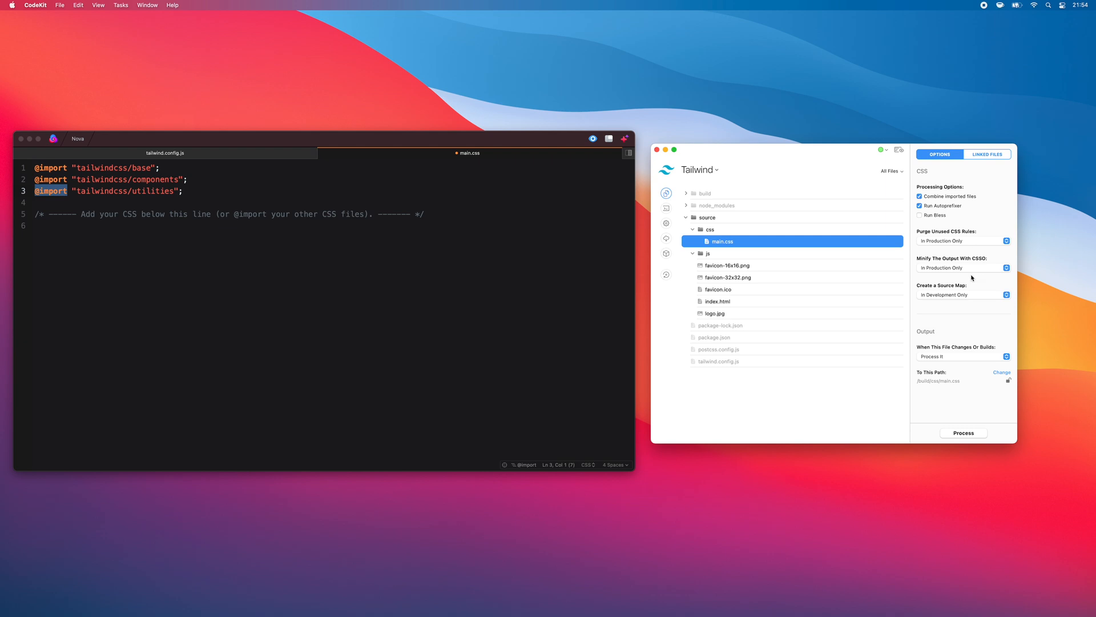
pyautogui.moveTo(760, 248)
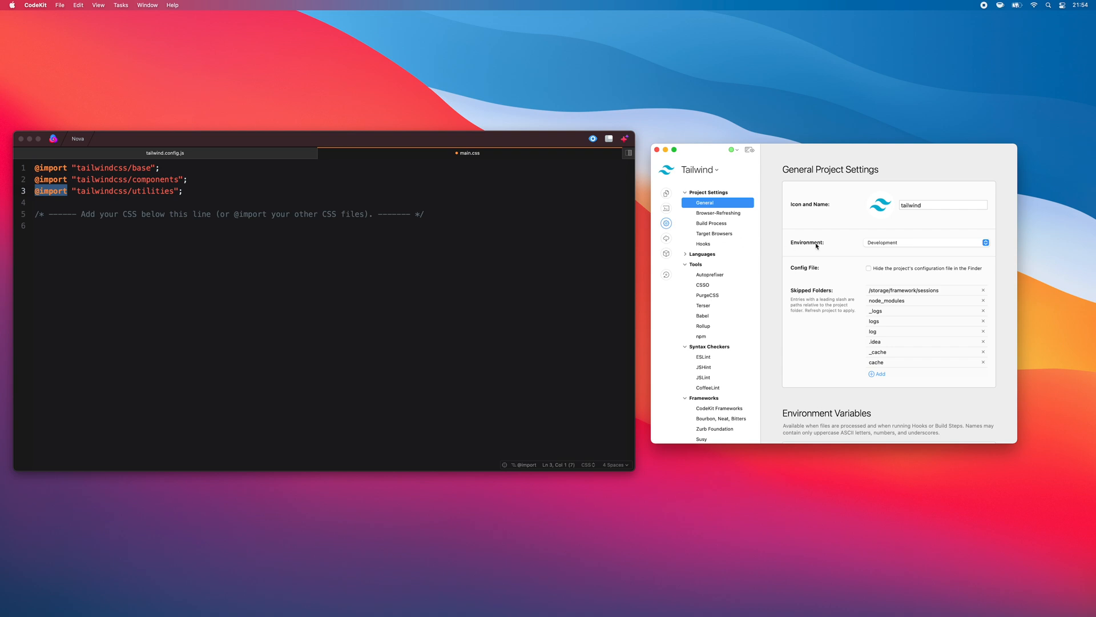
pyautogui.moveTo(830, 261)
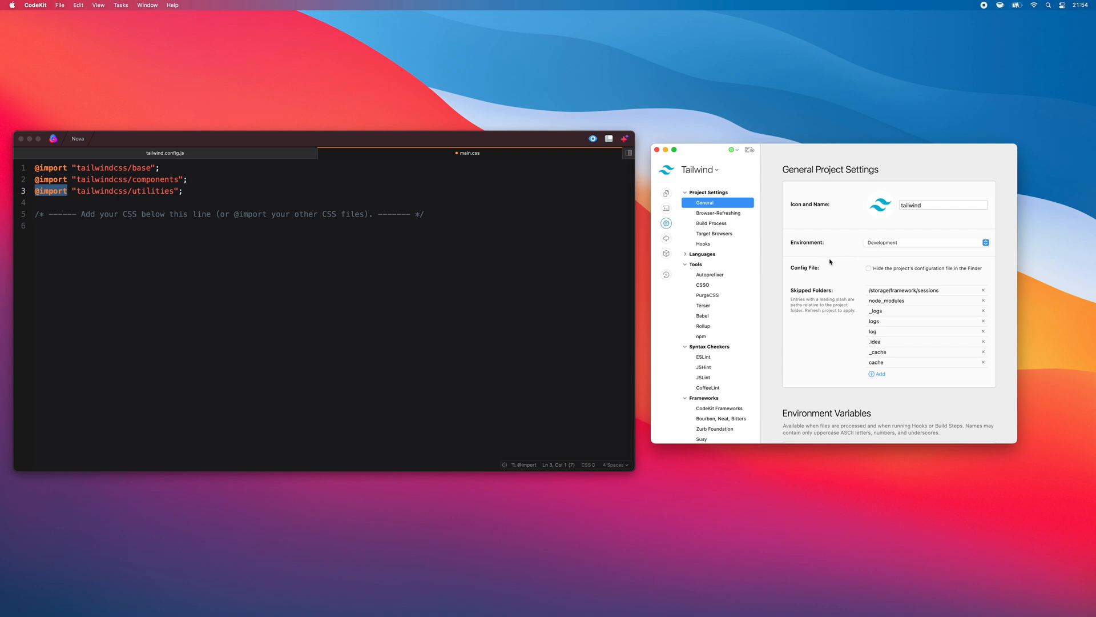
pyautogui.moveTo(427, 85)
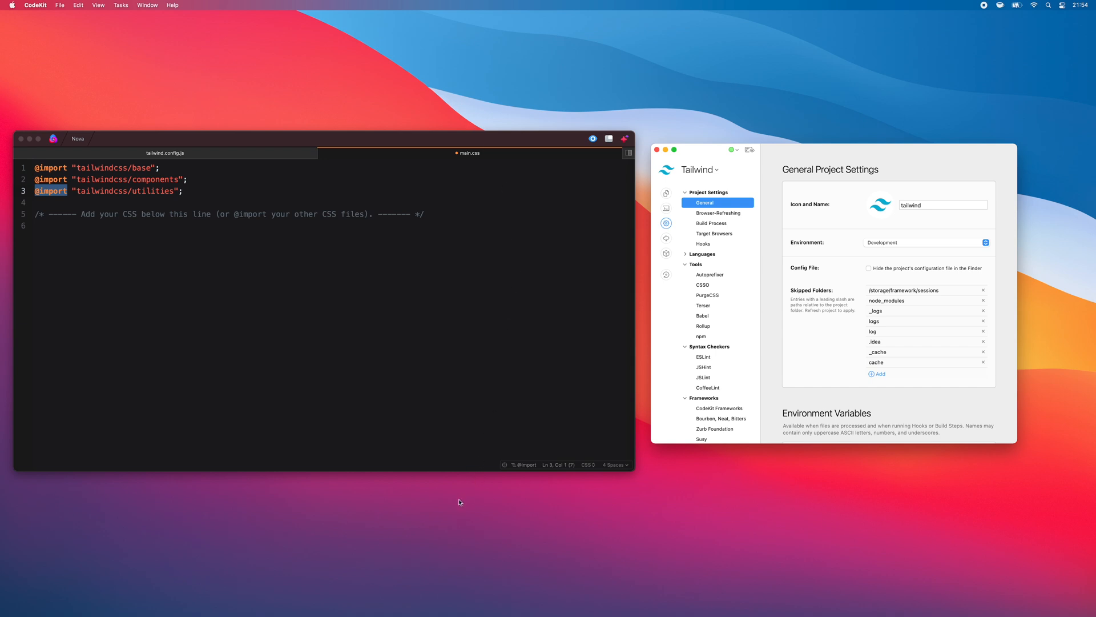
pyautogui.moveTo(174, 329)
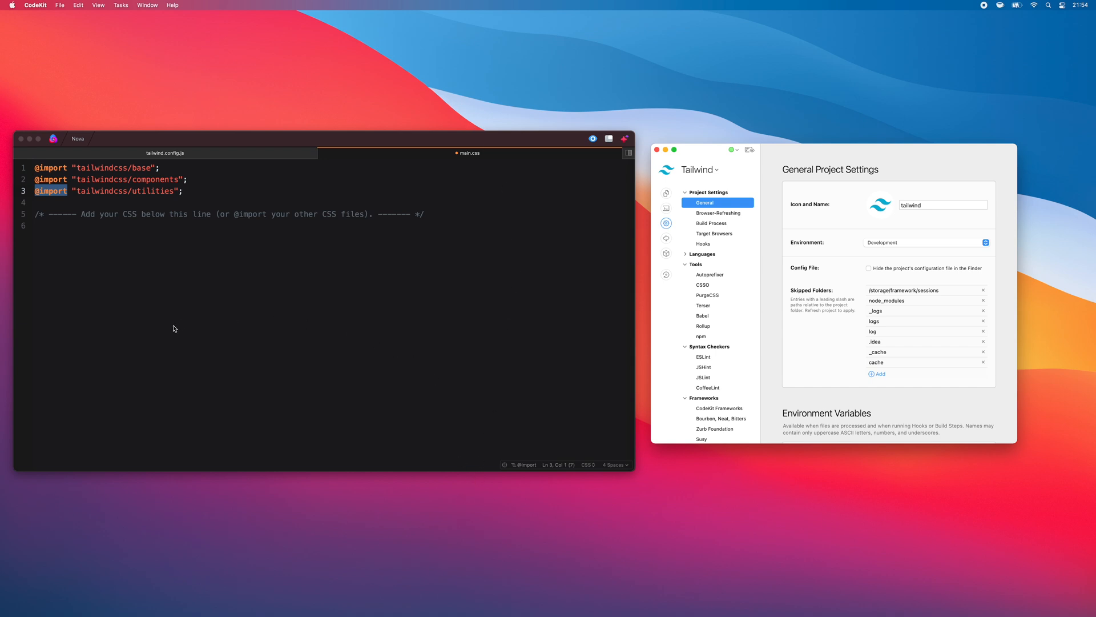
pyautogui.moveTo(228, 308)
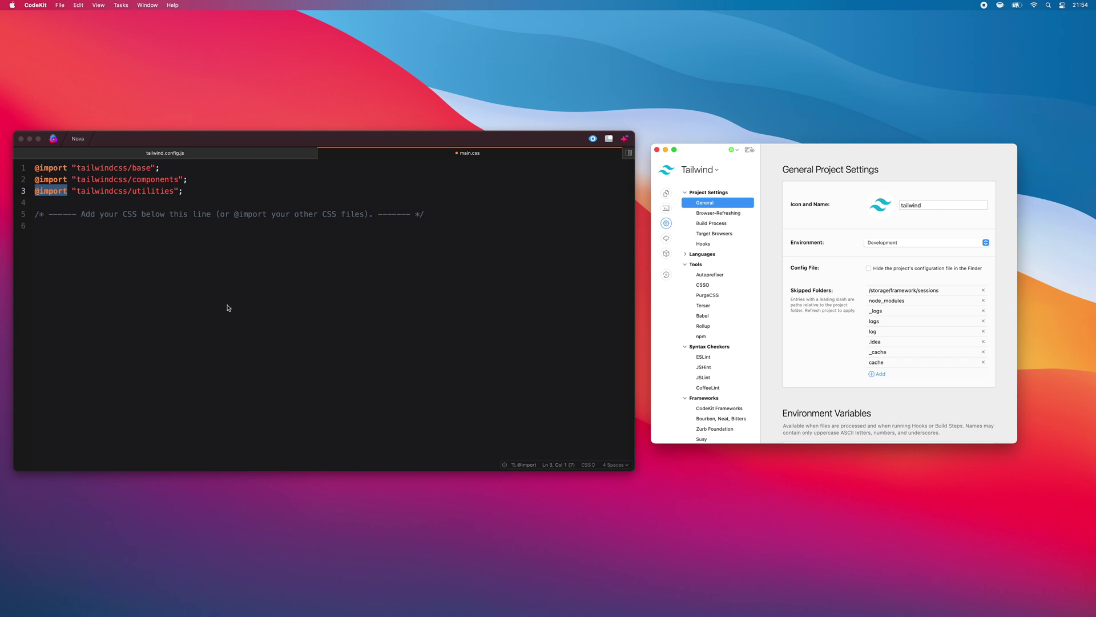
pyautogui.moveTo(543, 258)
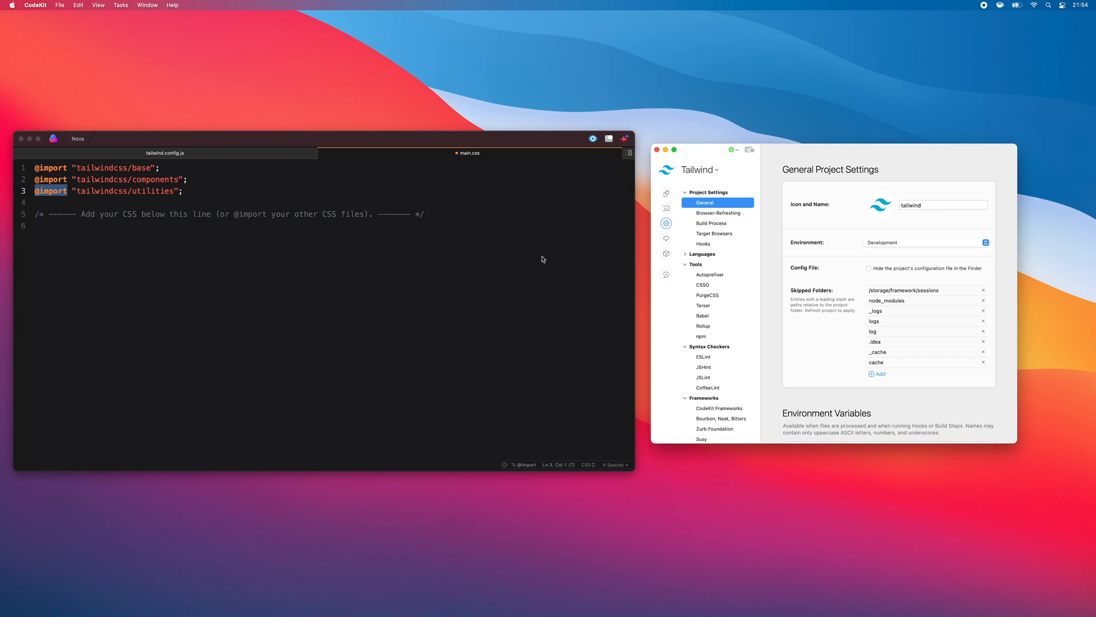
pyautogui.moveTo(542, 361)
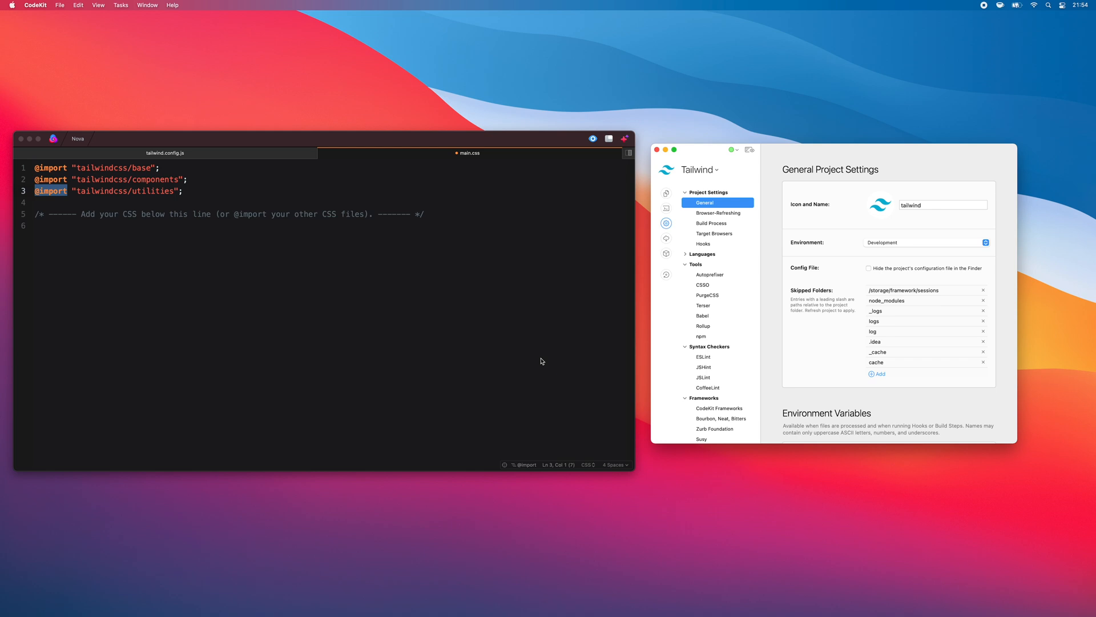
pyautogui.moveTo(322, 253)
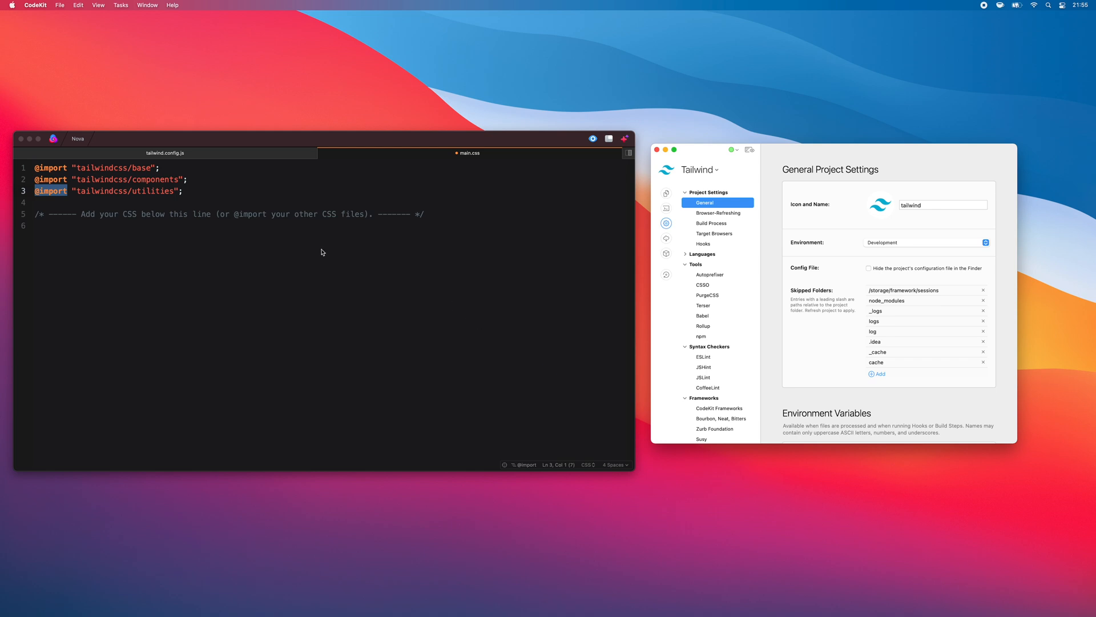
pyautogui.moveTo(190, 261)
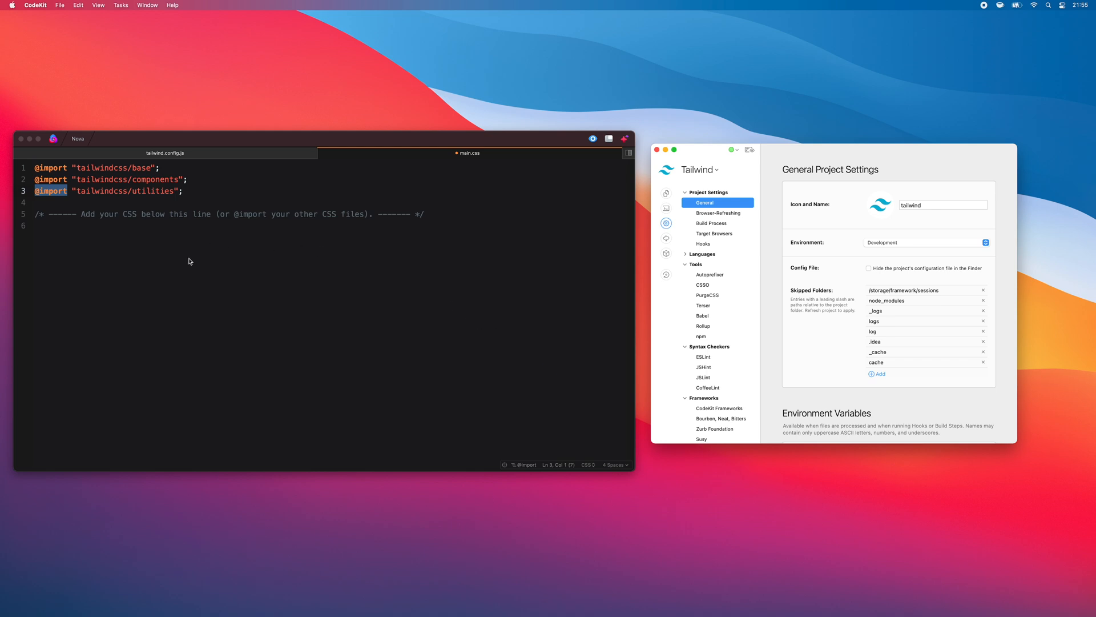
pyautogui.moveTo(205, 394)
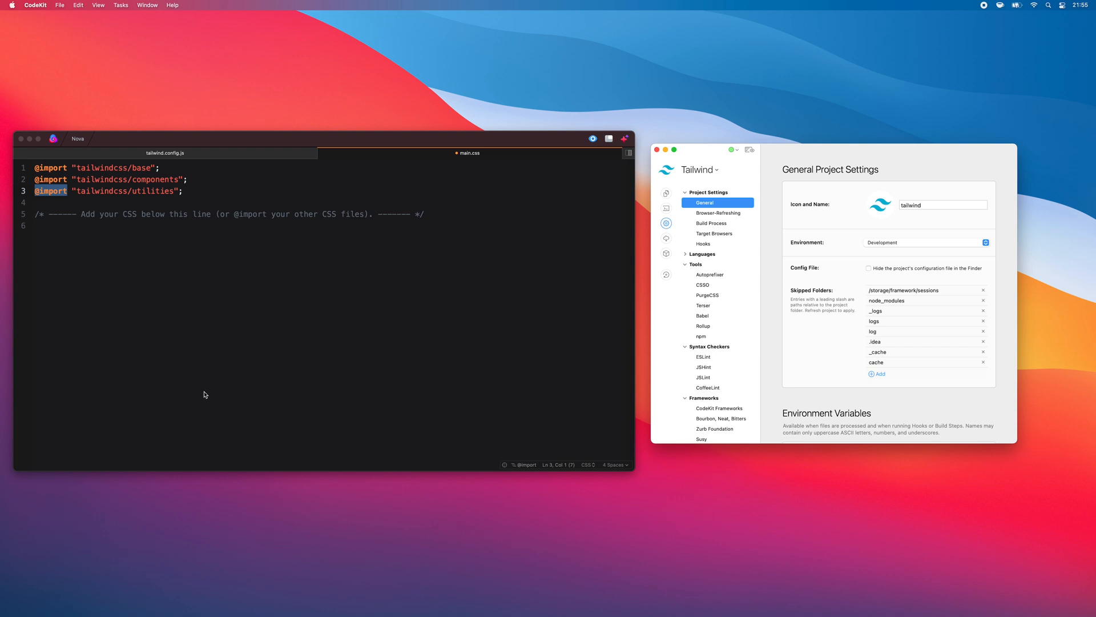
pyautogui.moveTo(544, 443)
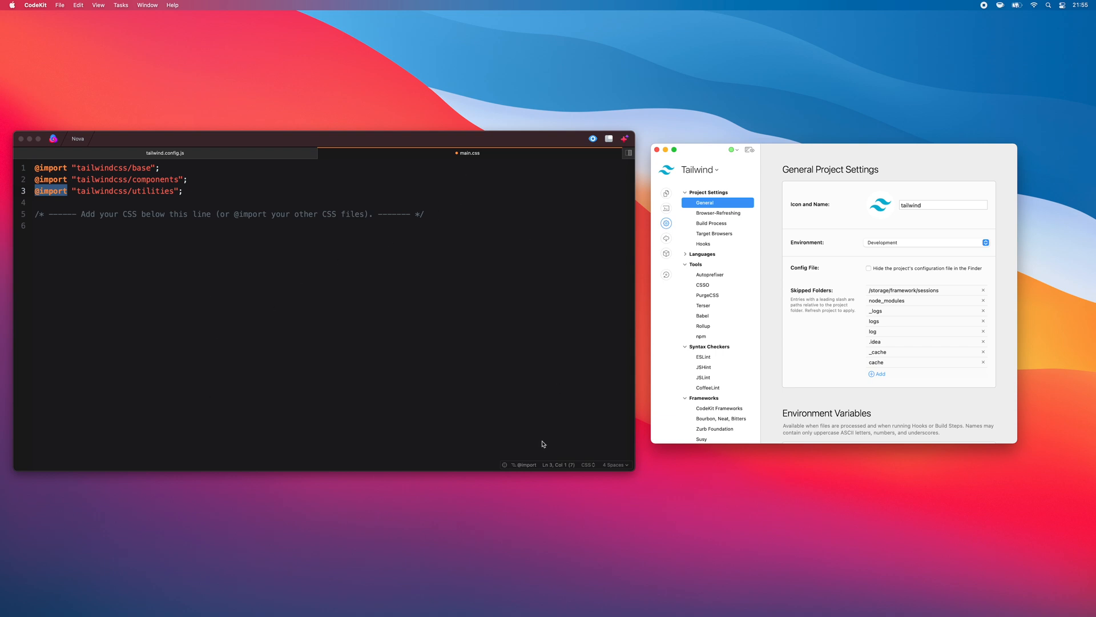
pyautogui.moveTo(588, 334)
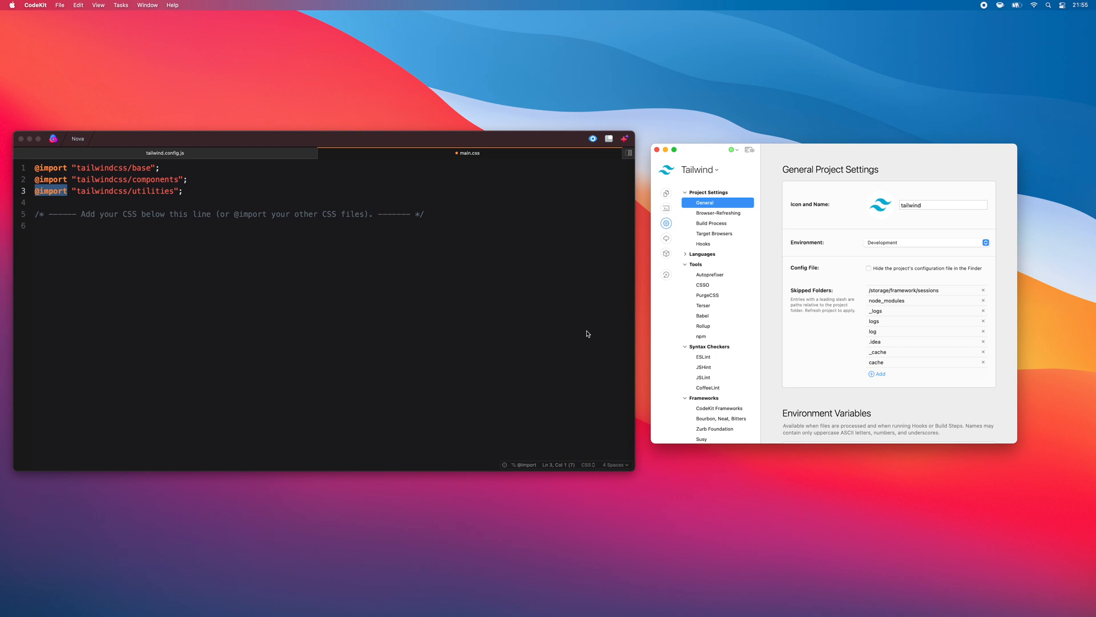
pyautogui.moveTo(548, 269)
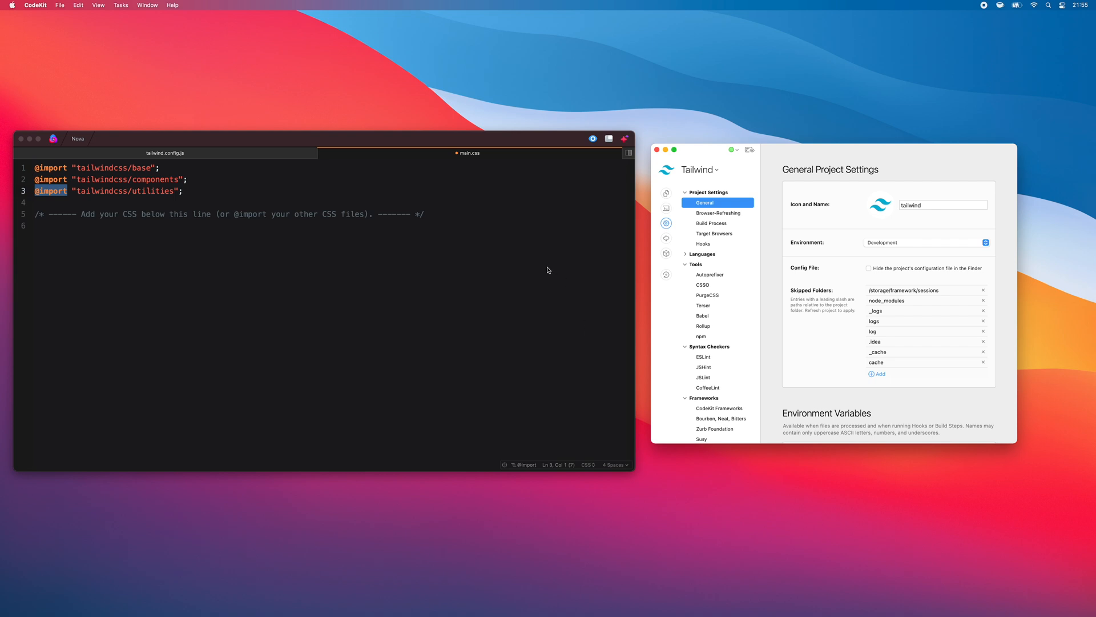
pyautogui.moveTo(224, 292)
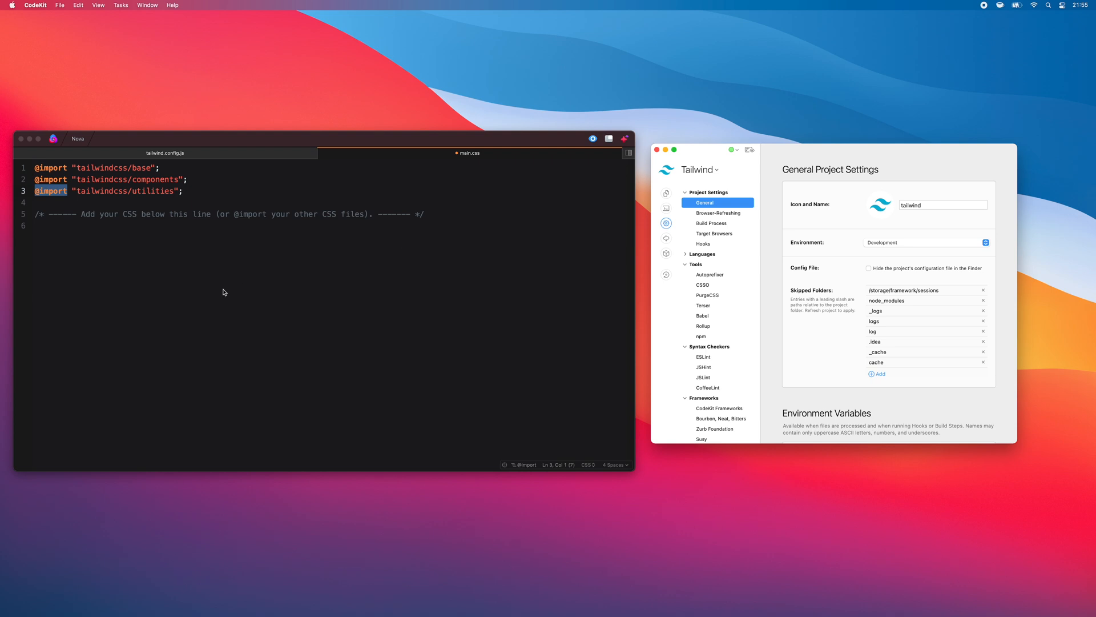
# Step: Set the project's build environment to Production in General Project Settings
pyautogui.click(927, 242)
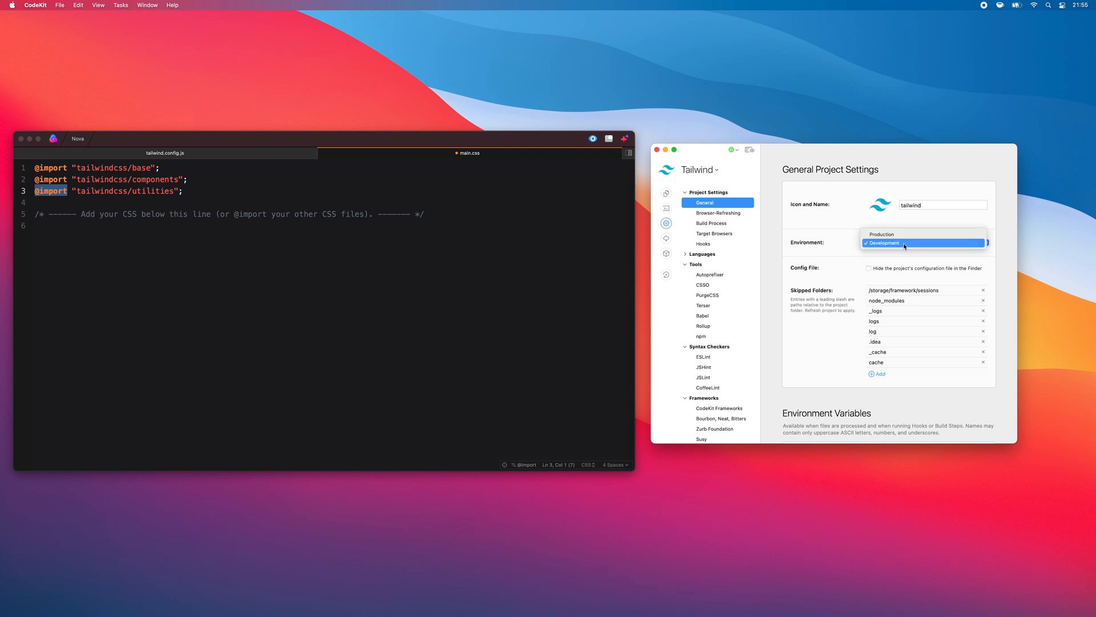
pyautogui.click(882, 234)
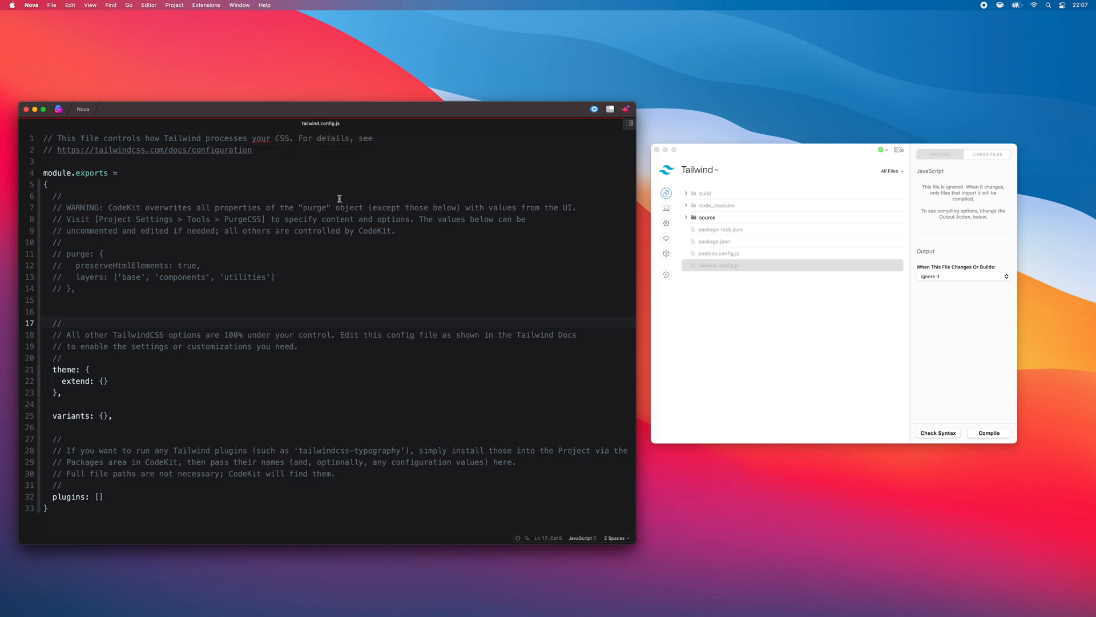
pyautogui.moveTo(260, 525)
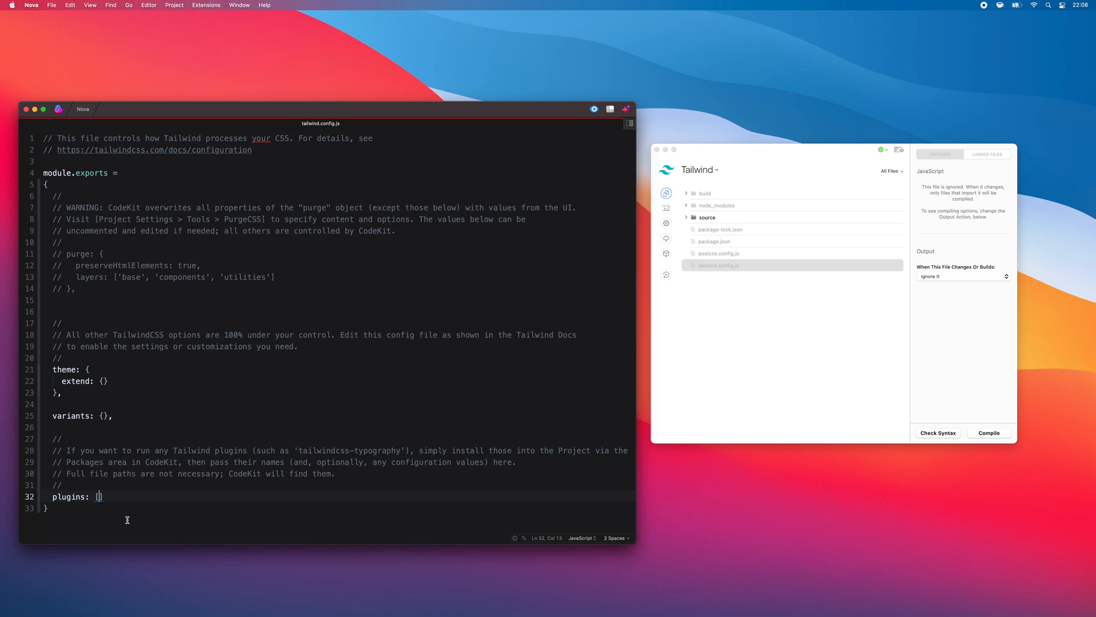
pyautogui.moveTo(604, 268)
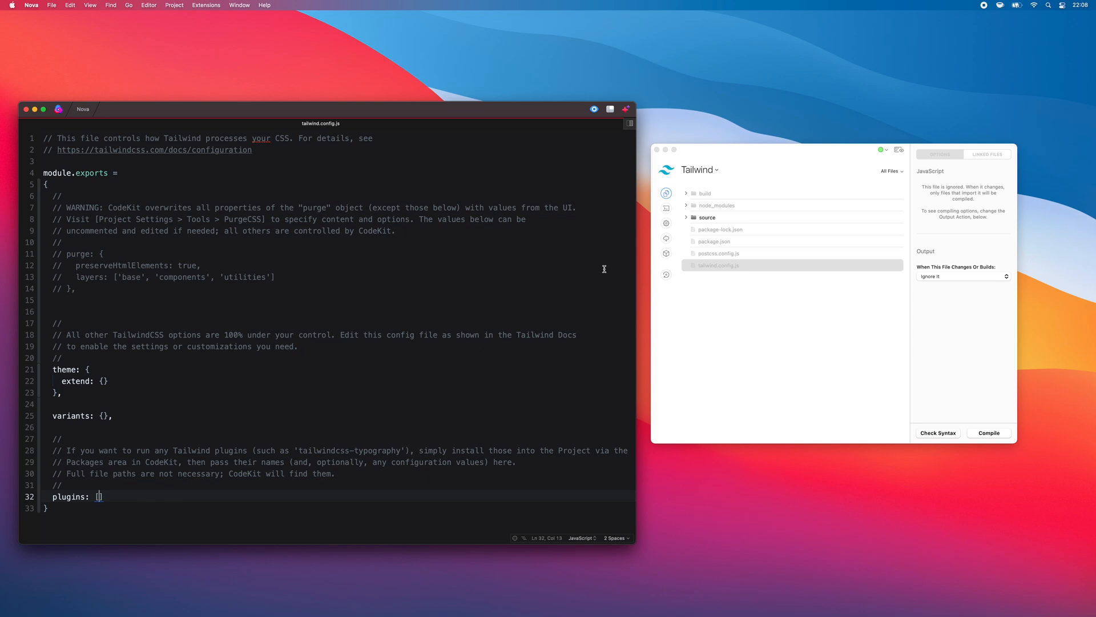
pyautogui.click(666, 238)
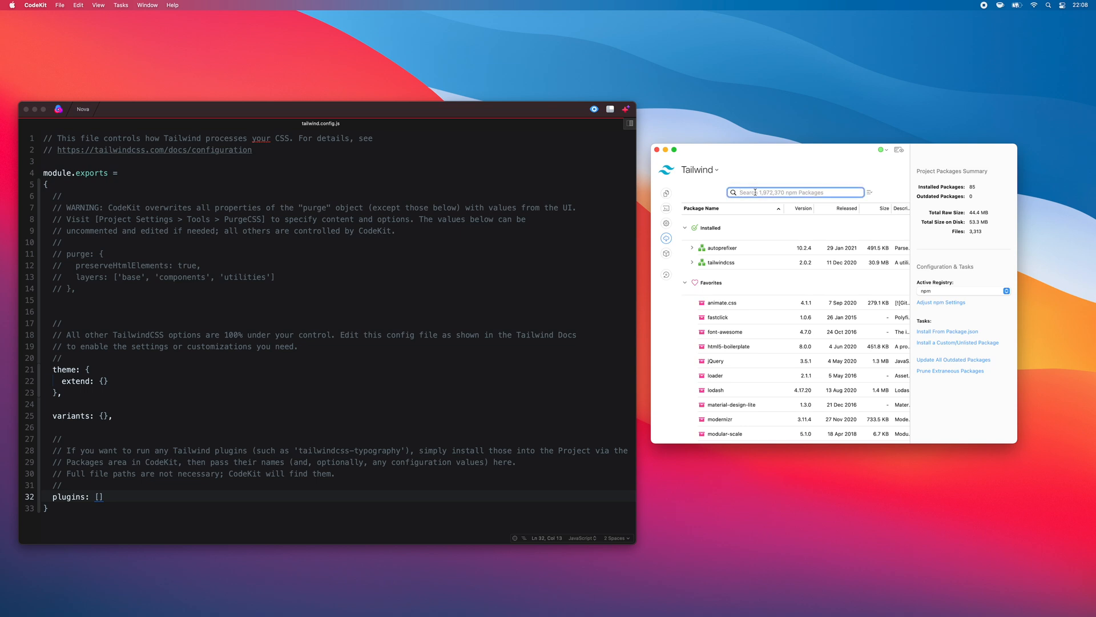
pyautogui.moveTo(765, 327)
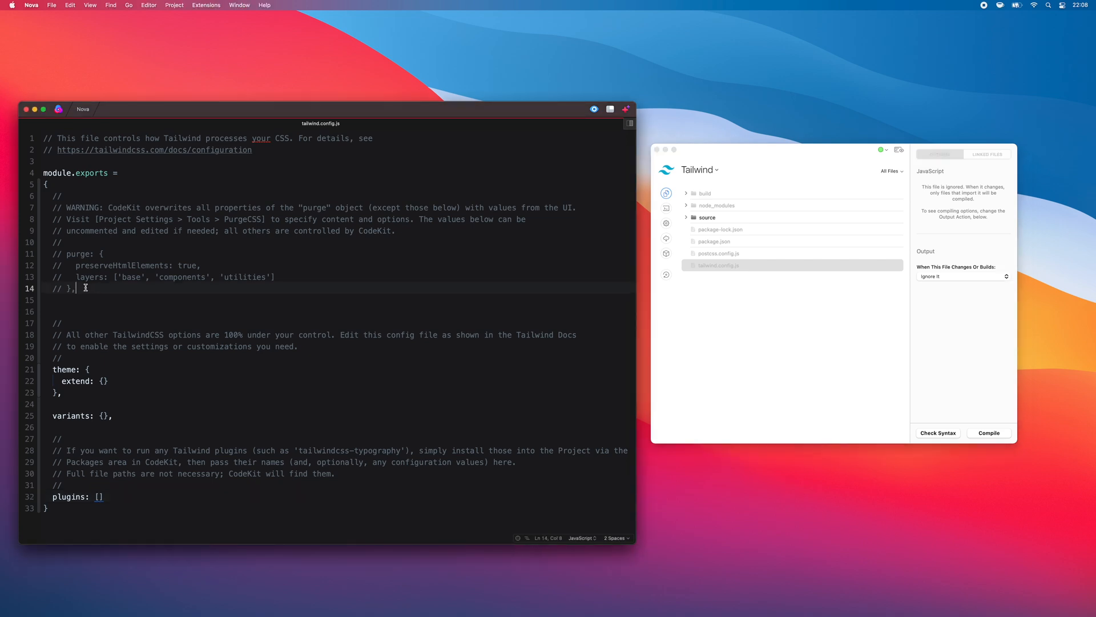
# Step: Select the config's commented purge block, then show the PurgeCSS tool settings
pyautogui.moveTo(62, 254); pyautogui.dragTo(76, 288)
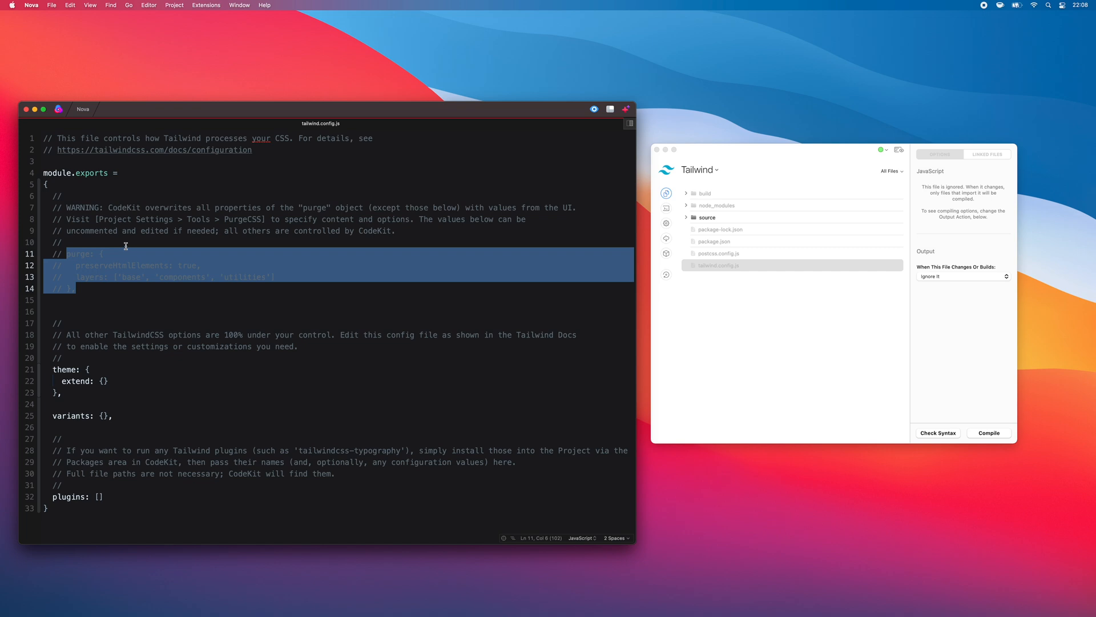
pyautogui.moveTo(134, 300)
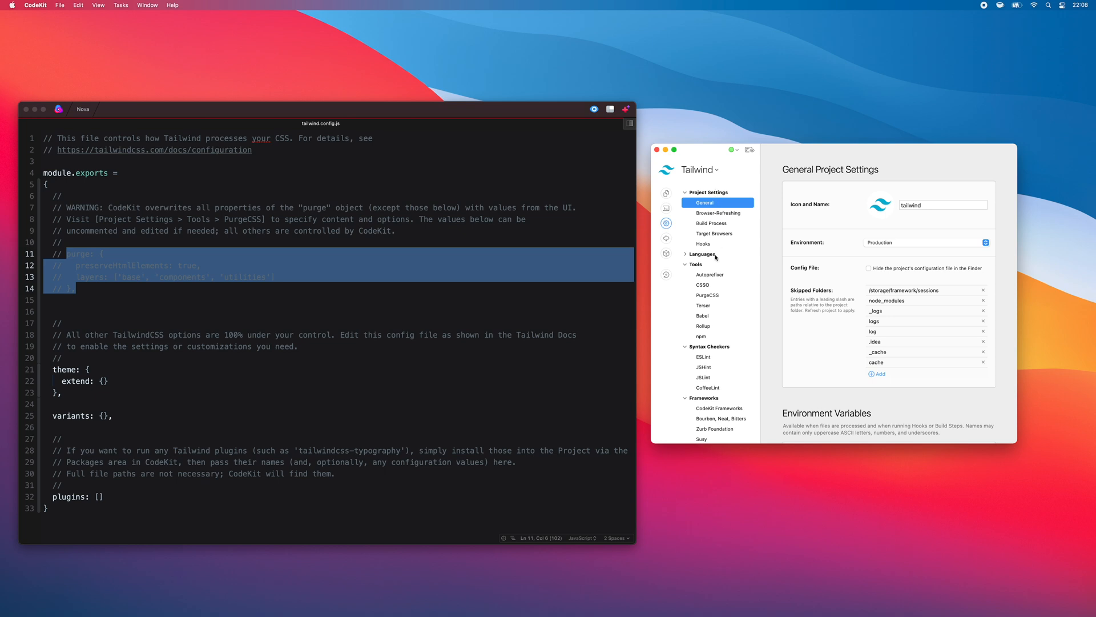
pyautogui.click(708, 295)
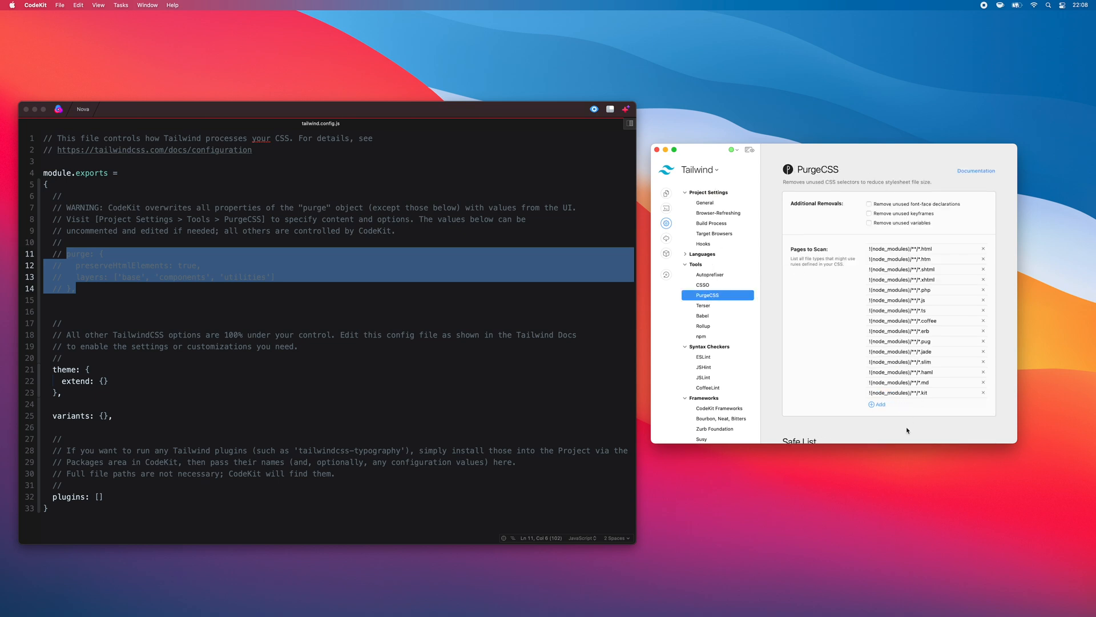
pyautogui.moveTo(157, 238)
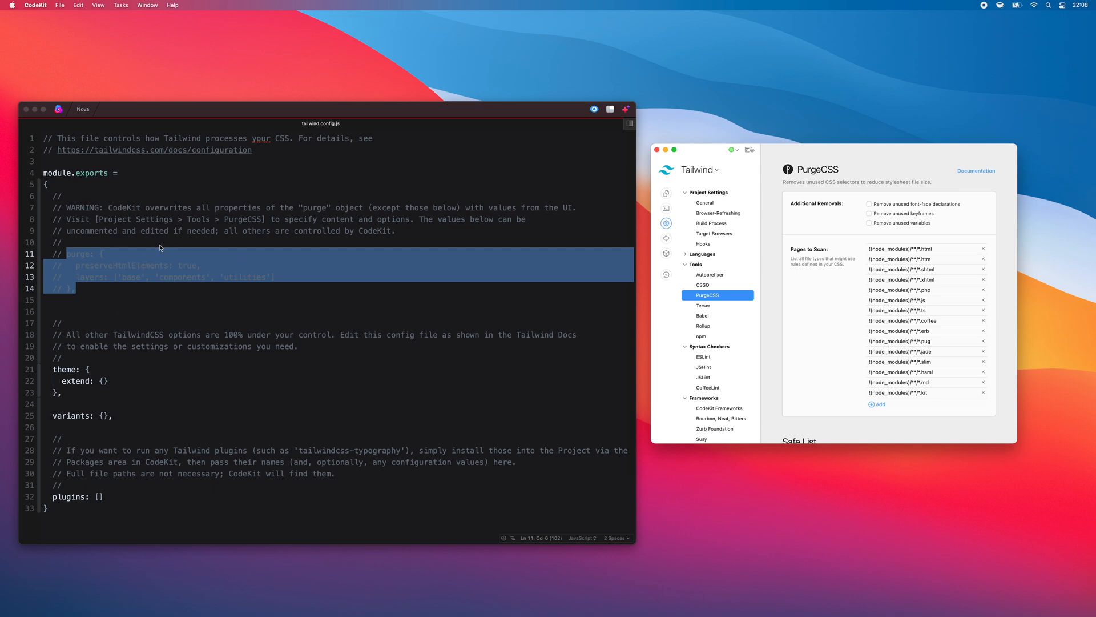
pyautogui.moveTo(847, 347)
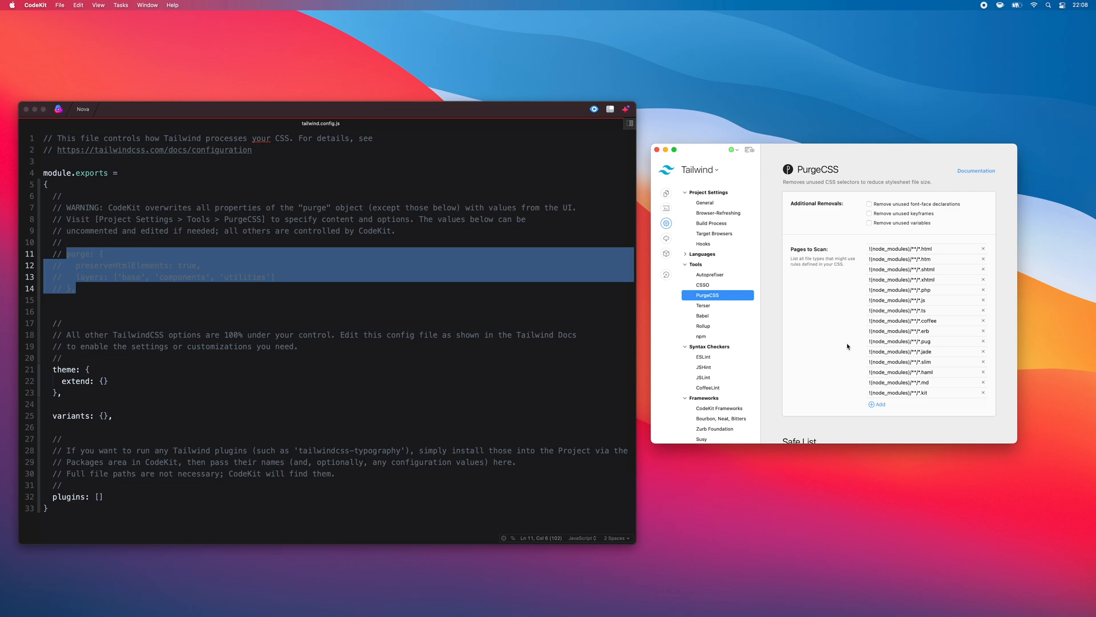